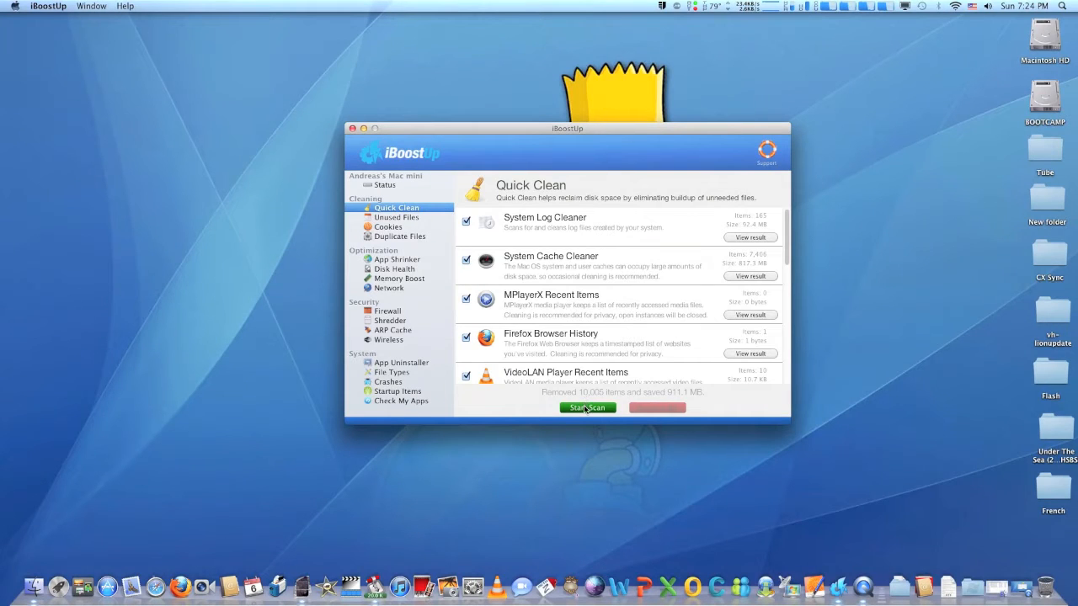
# Step: Start a new Quick Clean scan and let it finish
pyautogui.click(587, 407)
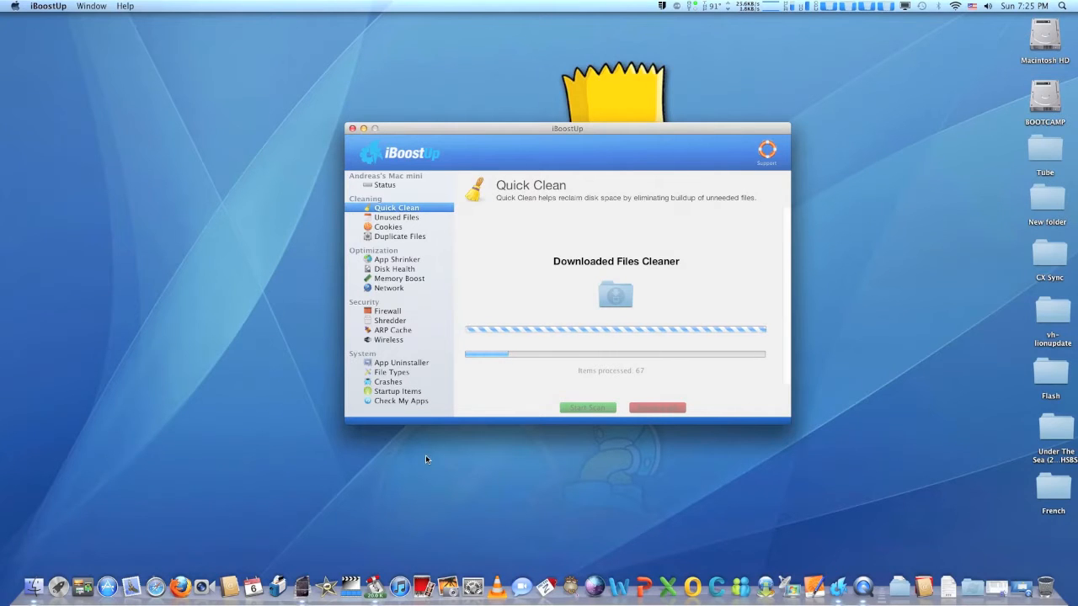
pyautogui.moveTo(439, 470)
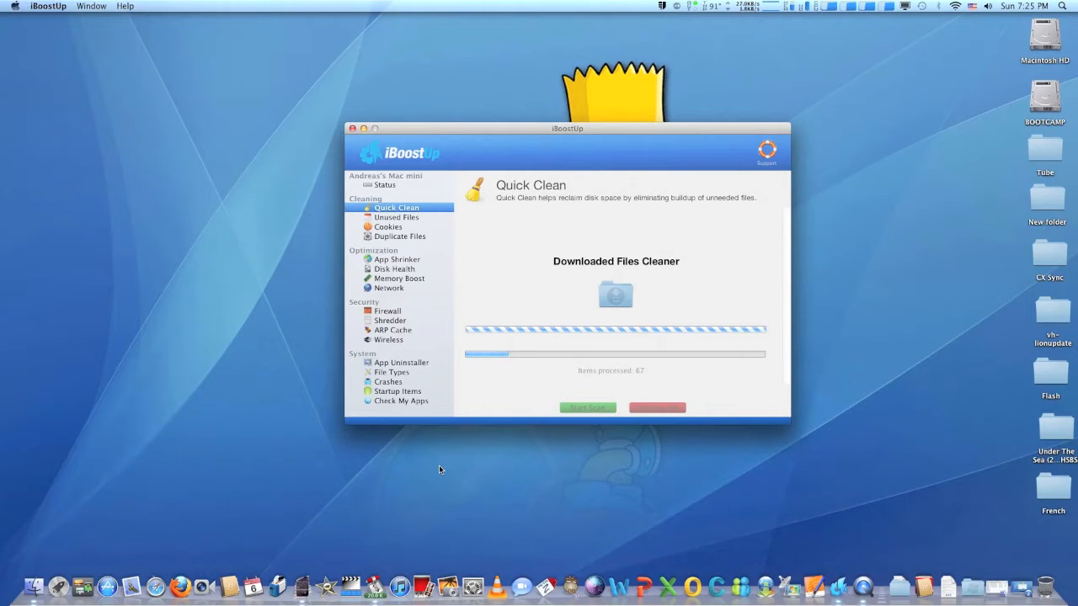
pyautogui.moveTo(226, 314)
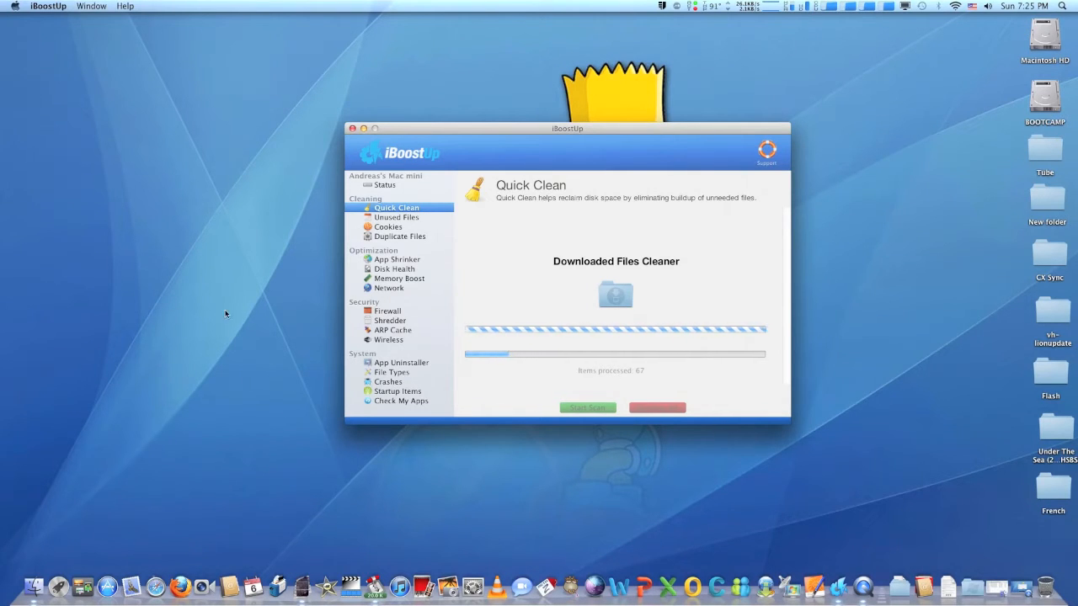
pyautogui.moveTo(186, 221)
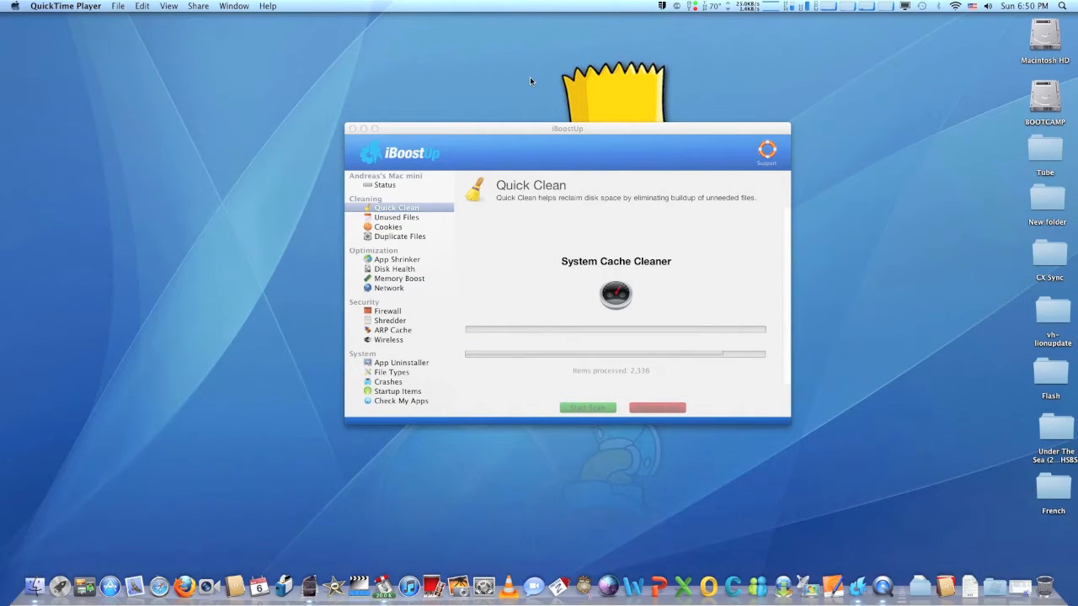
pyautogui.moveTo(110, 101)
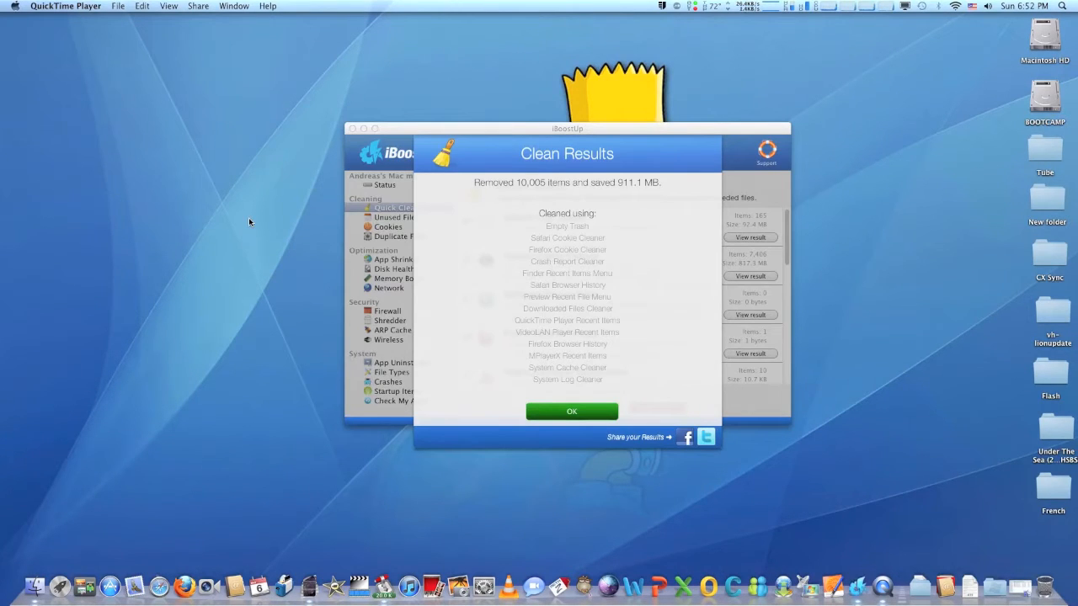
# Step: View App Shrinker and Status, then run Disk Optimizer's Scan and Fix
pyautogui.click(571, 411)
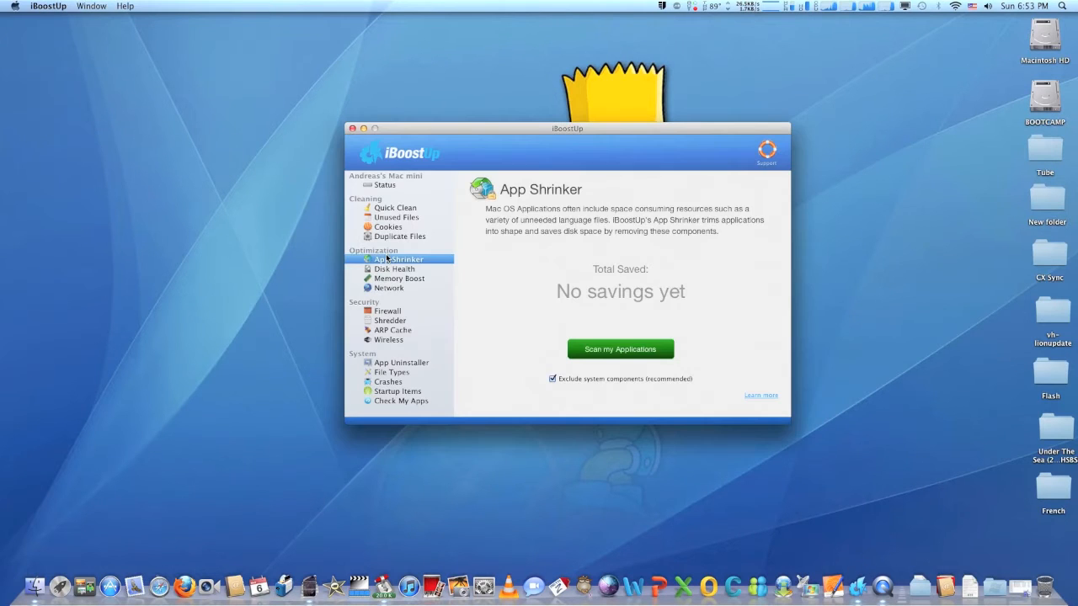
pyautogui.moveTo(438, 287)
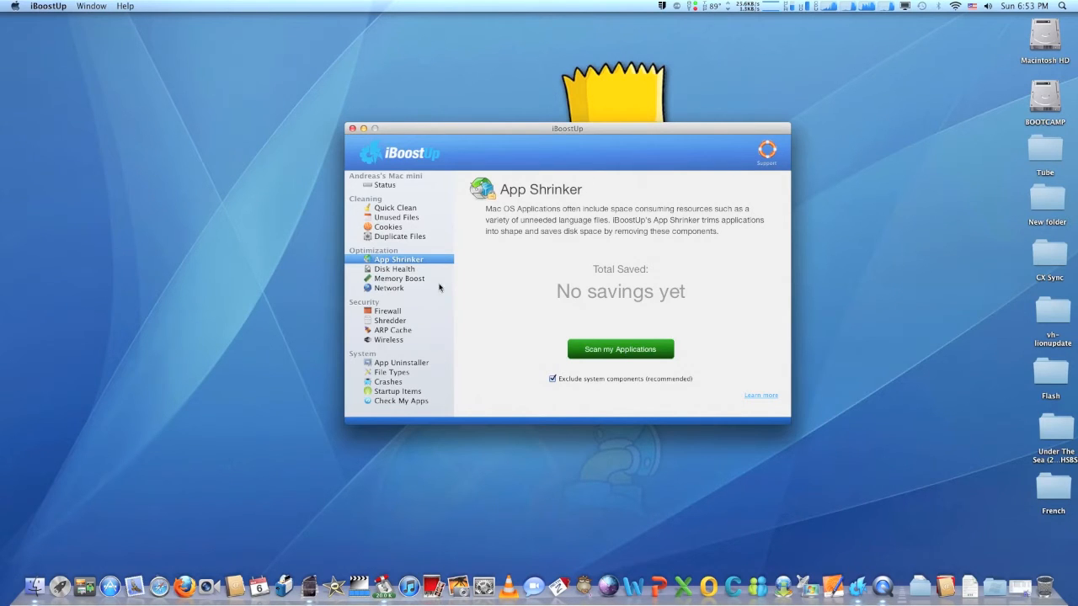
pyautogui.click(384, 185)
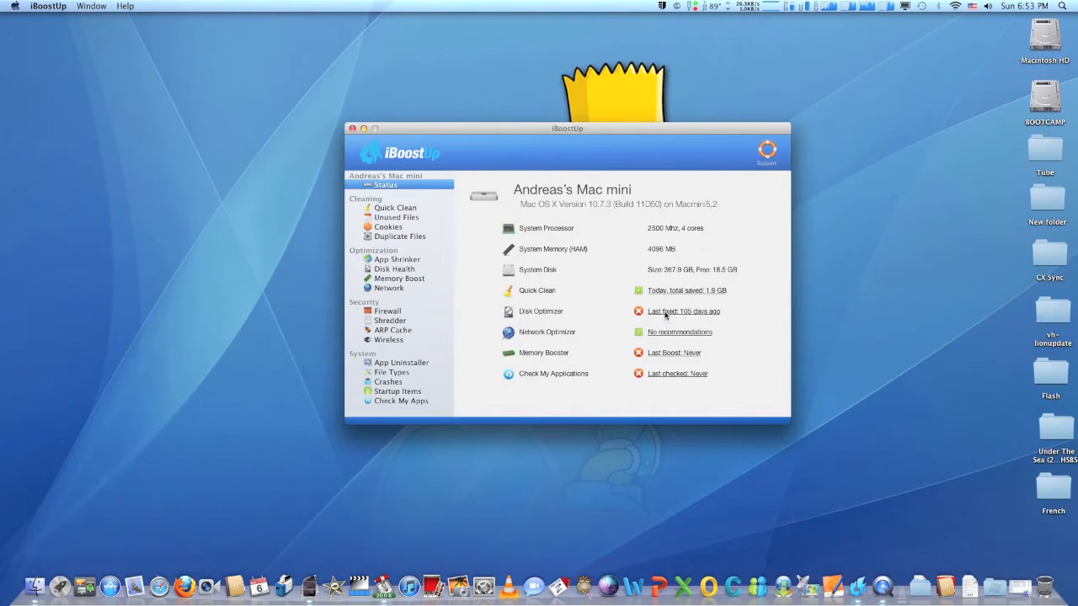
pyautogui.click(395, 268)
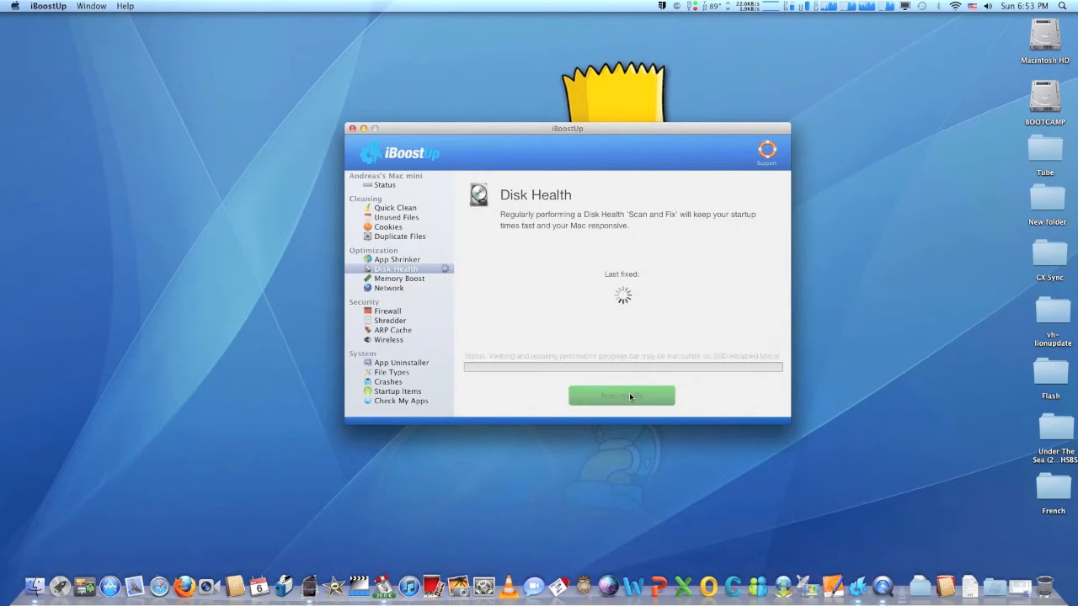
pyautogui.moveTo(251, 322)
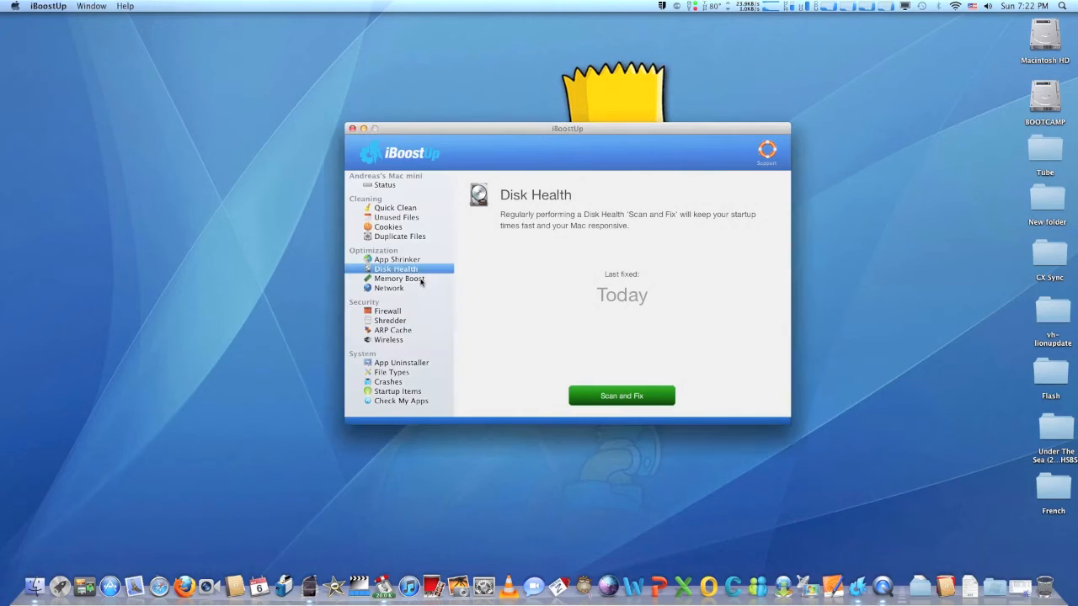
# Step: View Memory Boost, then run a network check from the Network page
pyautogui.click(399, 279)
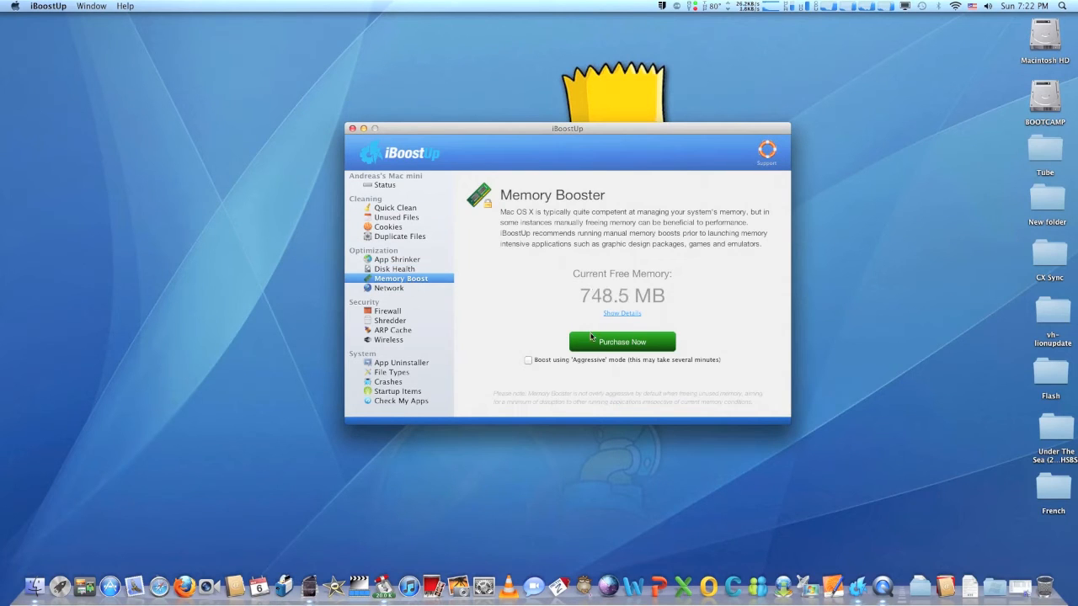
pyautogui.click(389, 287)
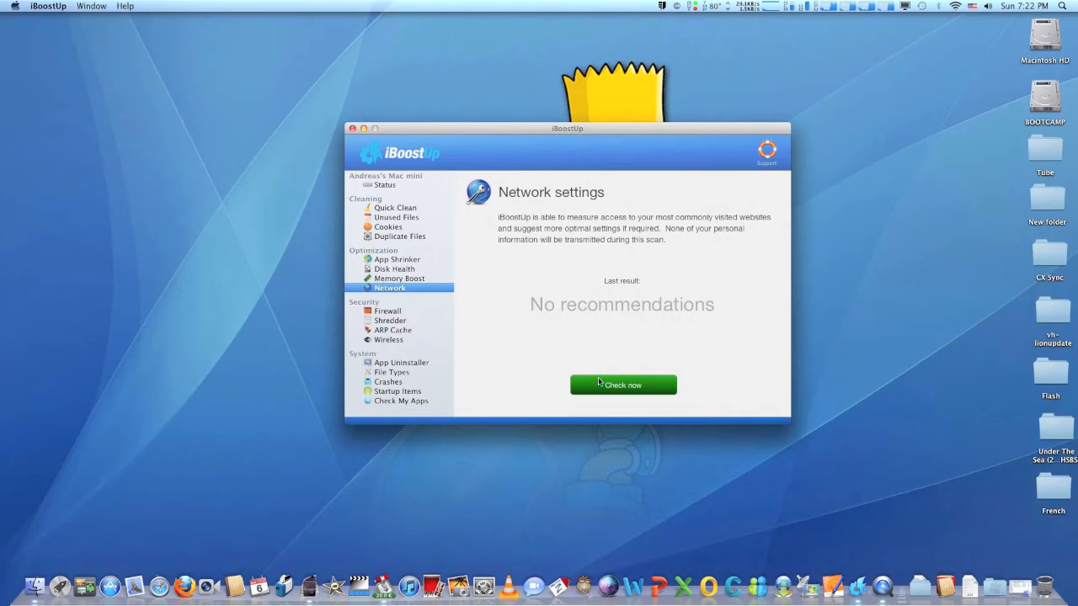
pyautogui.click(623, 385)
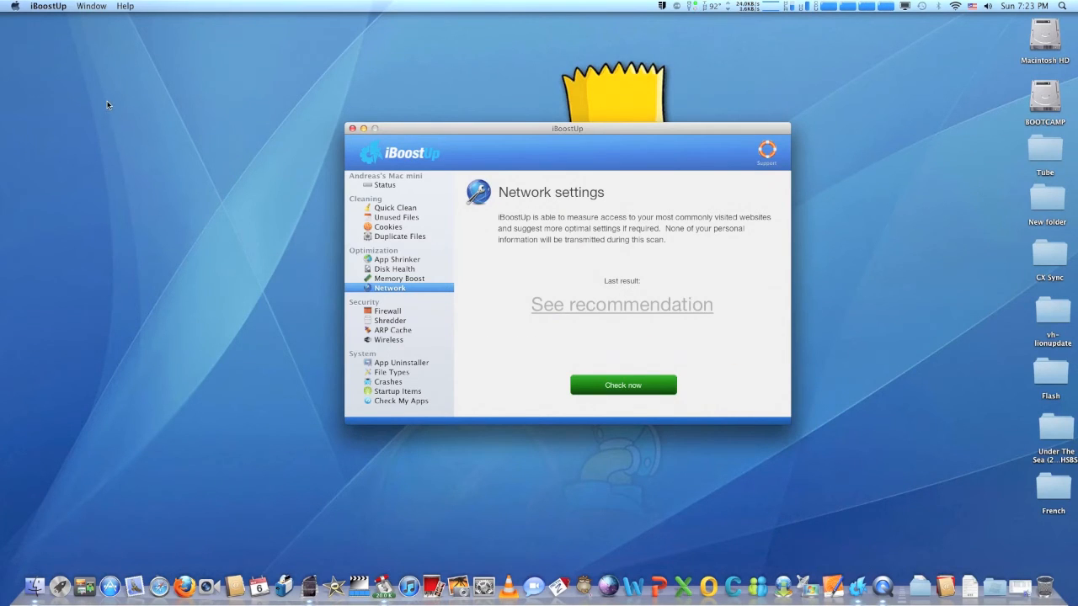
pyautogui.moveTo(396, 313)
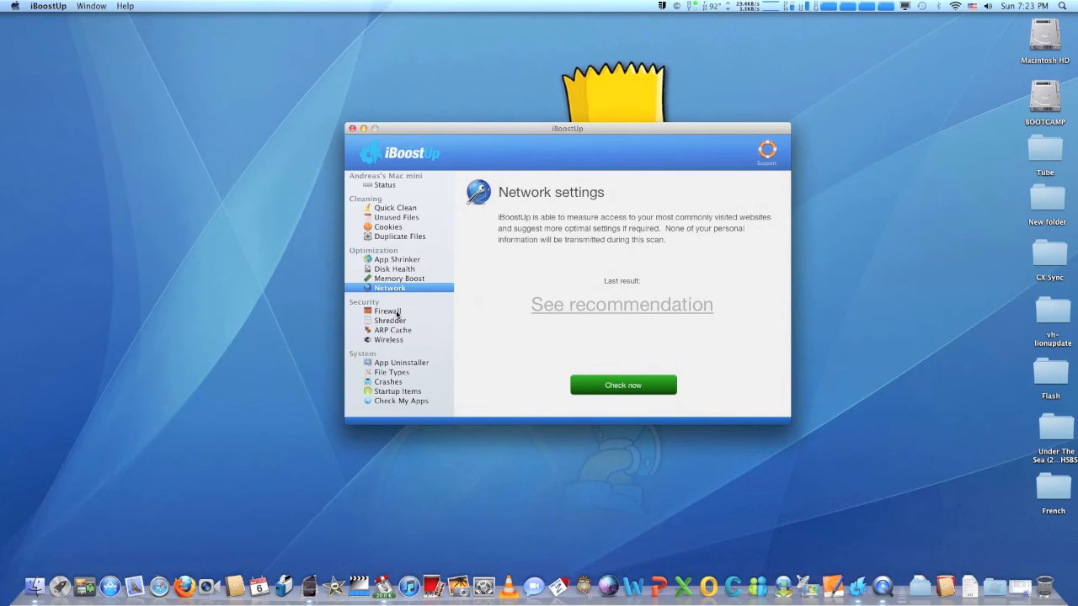
# Step: Browse Shredder, ARP Cache and Wireless security pages, then return to Quick Clean
pyautogui.click(390, 320)
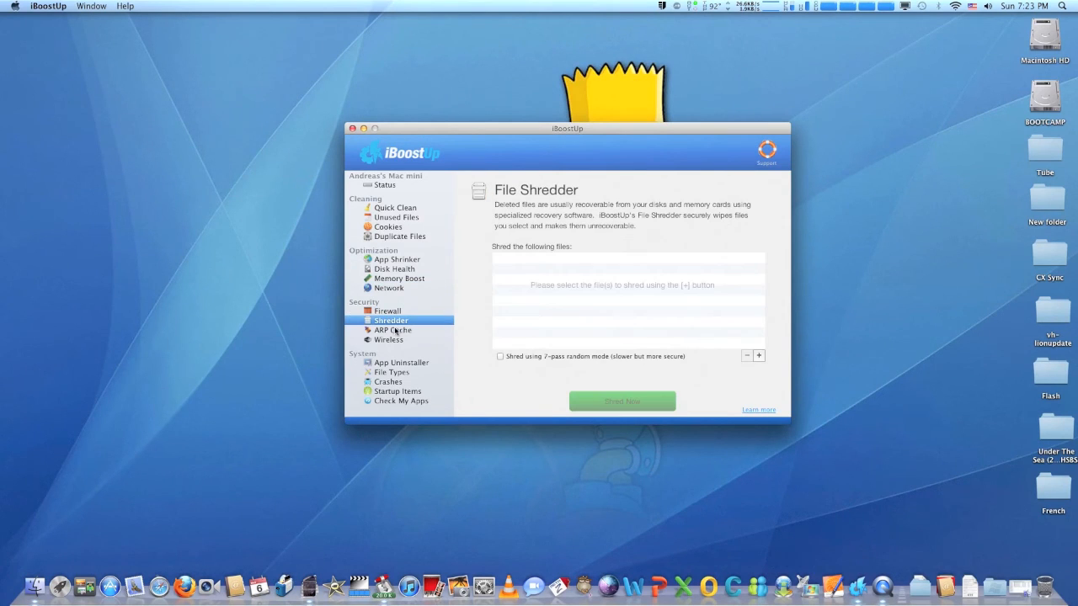
pyautogui.moveTo(483, 364)
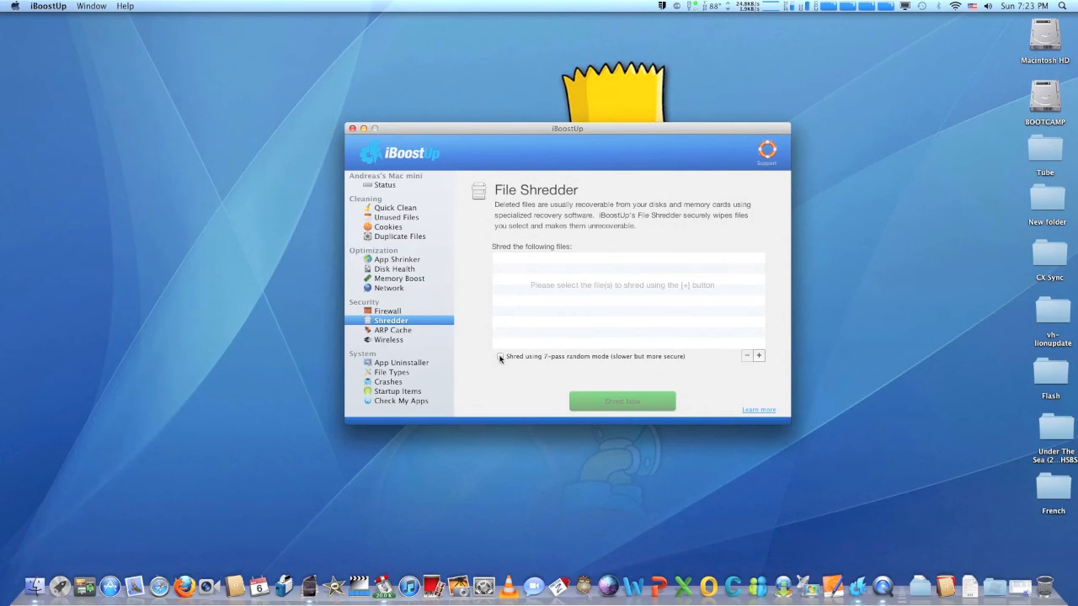
pyautogui.click(393, 329)
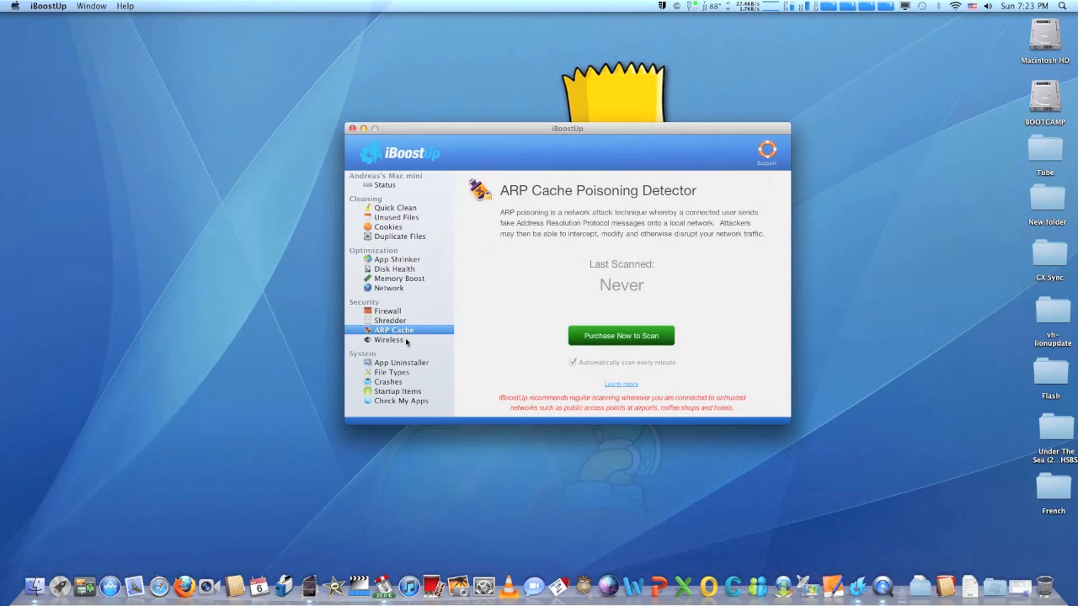
pyautogui.moveTo(439, 327)
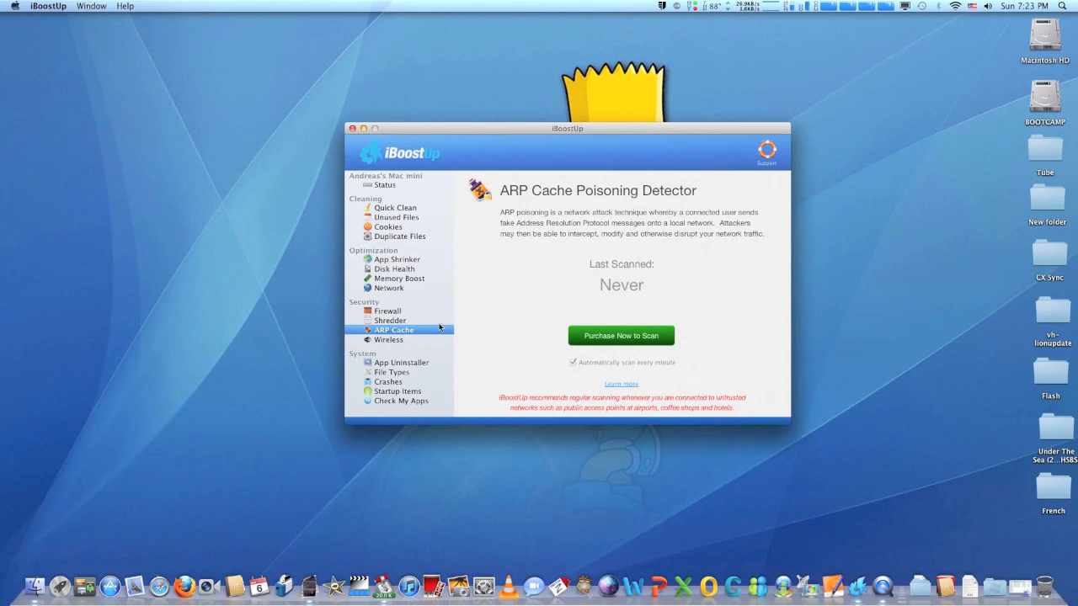
pyautogui.click(388, 339)
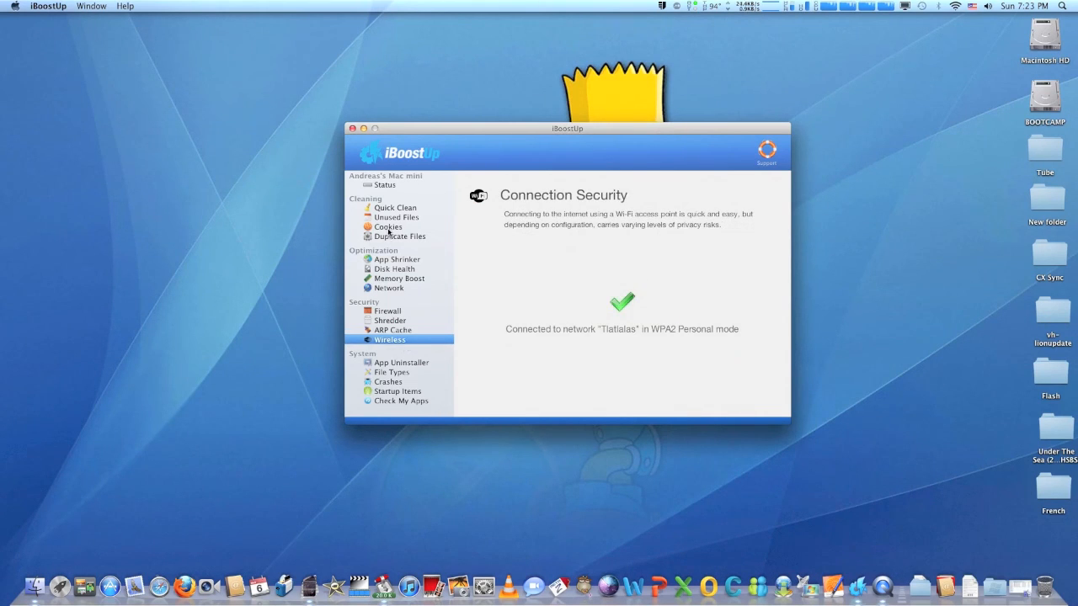
pyautogui.click(395, 207)
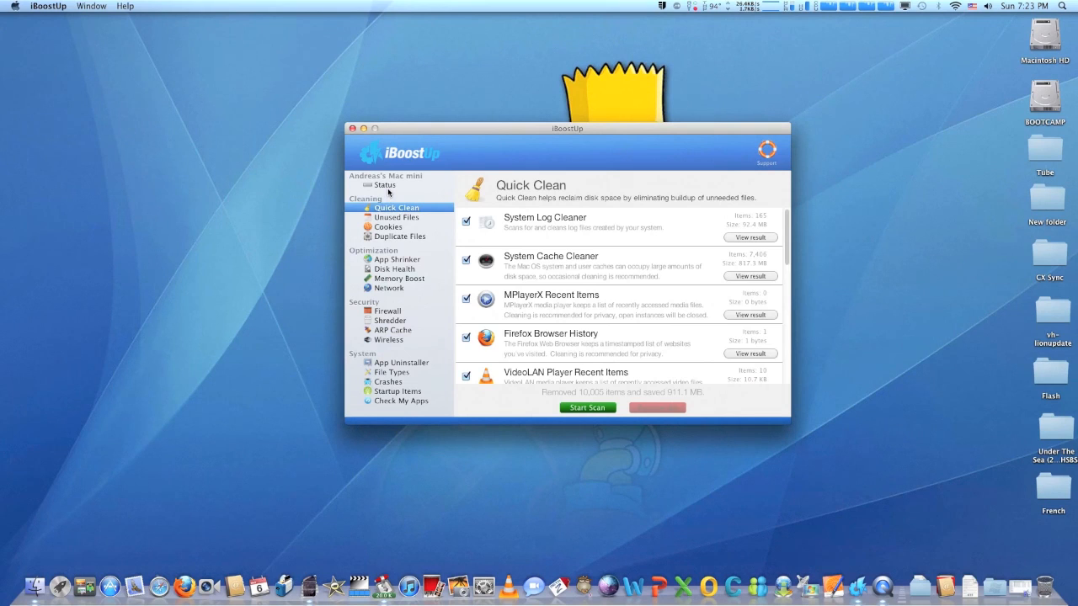